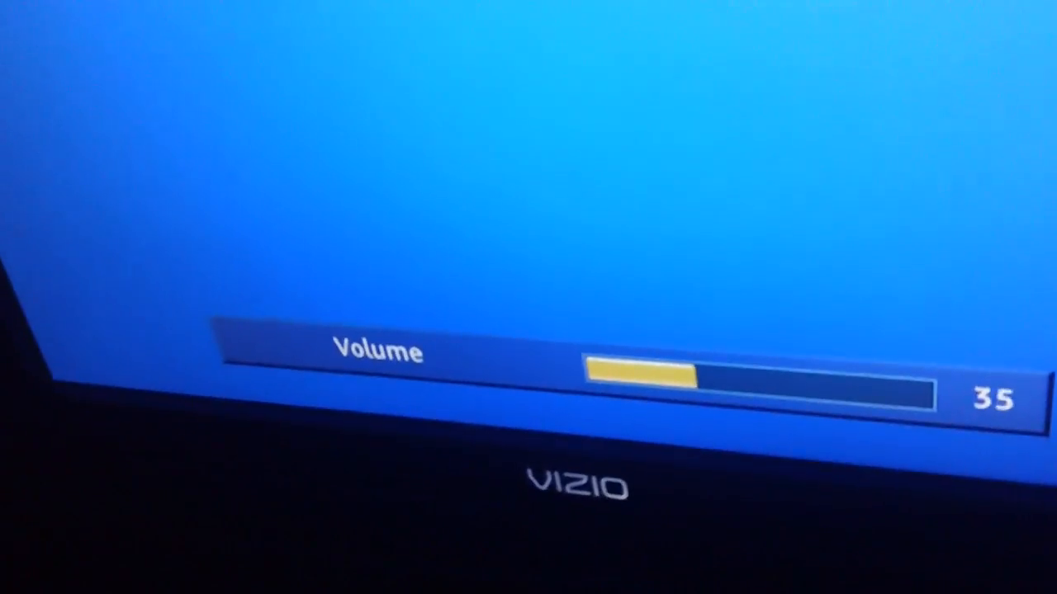
{"action": "key", "text": "volumeup"}
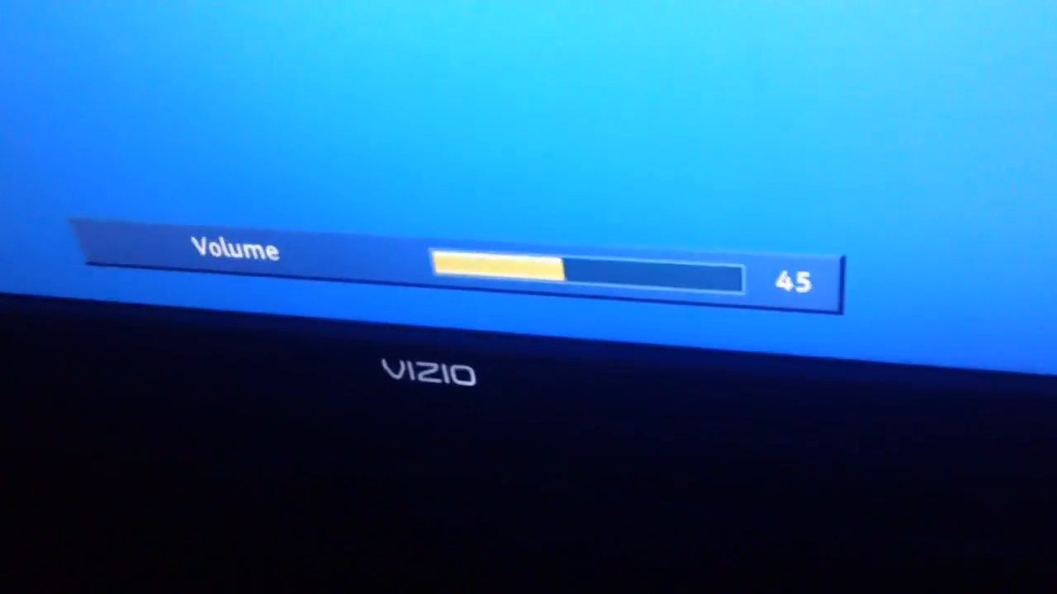